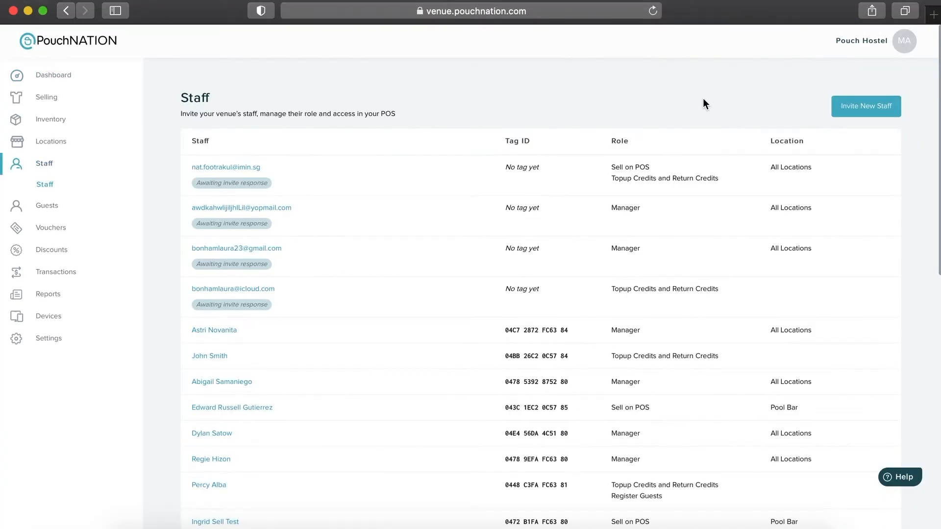
{"action": "left_click", "coordinate": [866, 106]}
{"action": "type", "text": "pnclientdemo1@gm"}
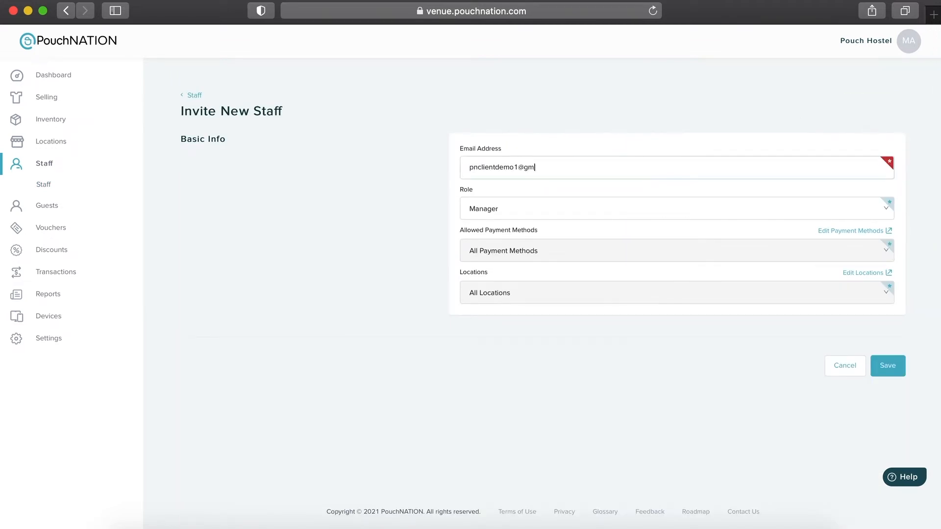
{"action": "left_click", "coordinate": [671, 208]}
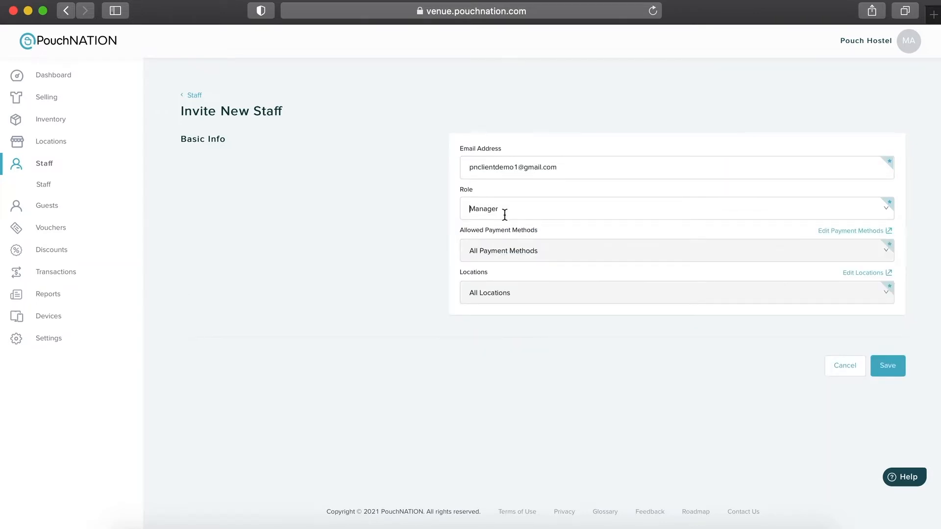
Step: Give the invitee a role, Joe's Burger Stand location and GCash payment, then send the invite
{"action": "left_click", "coordinate": [887, 366]}
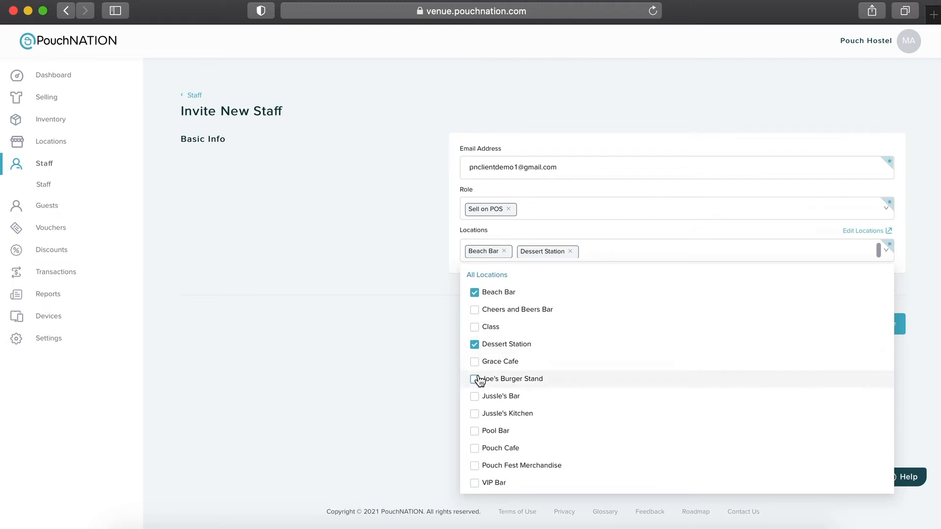
{"action": "left_click", "coordinate": [474, 379]}
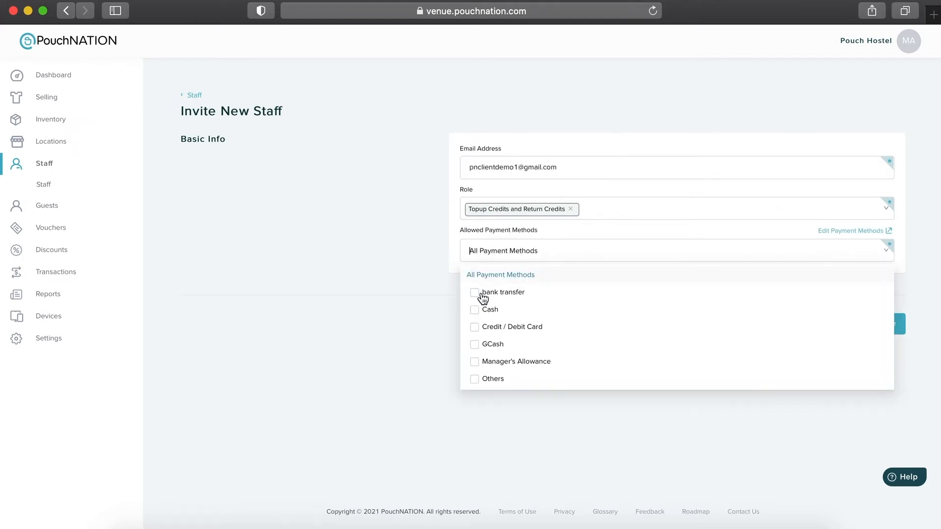
{"action": "left_click", "coordinate": [474, 344]}
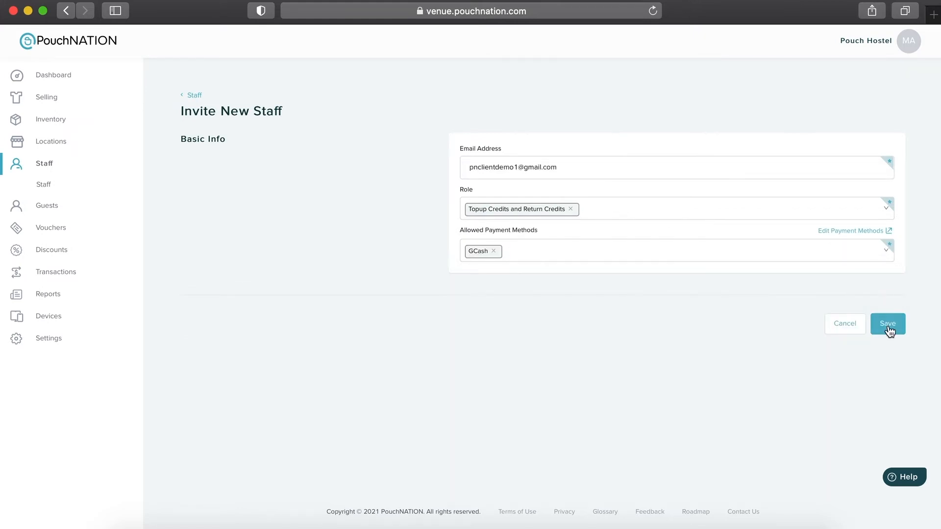
{"action": "left_click", "coordinate": [888, 324]}
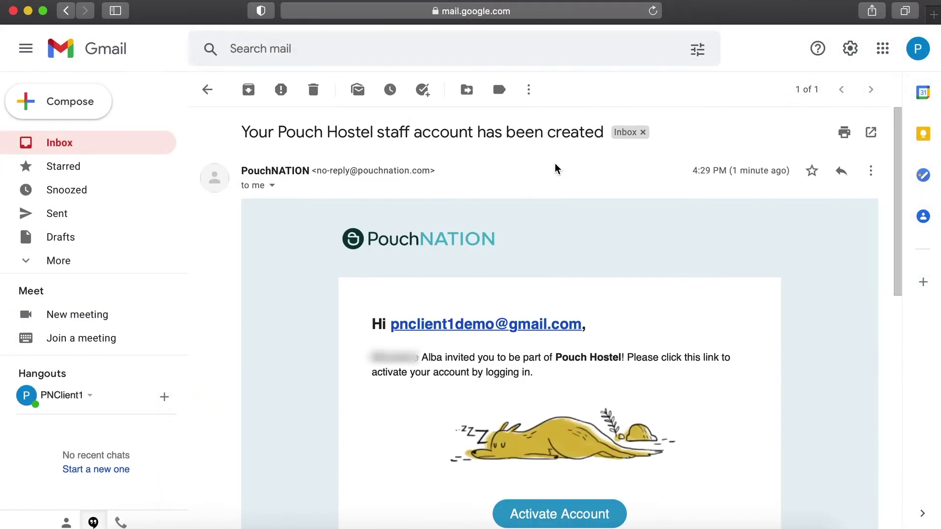
Step: Activate the account from the email link and submit the account setup details
{"action": "scroll", "scroll_direction": "down", "scroll_amount": 3}
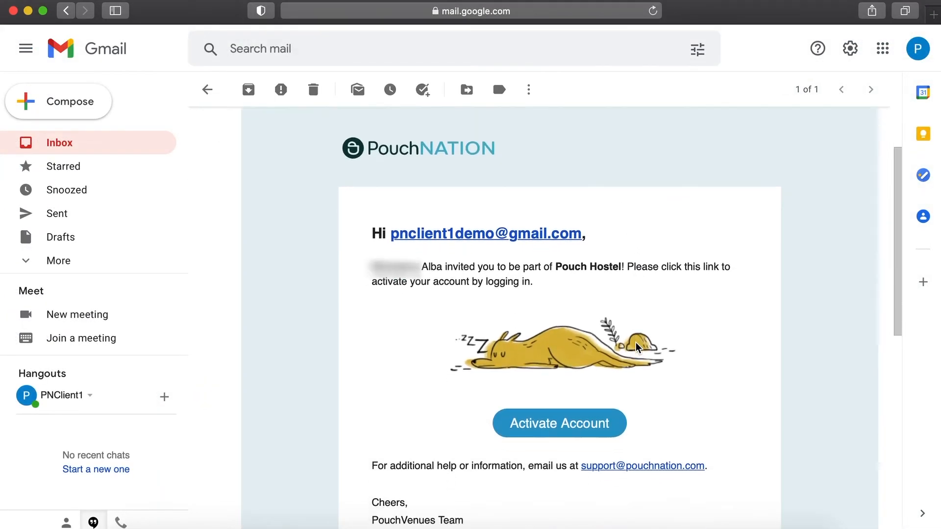
{"action": "scroll", "scroll_direction": "down", "scroll_amount": 3}
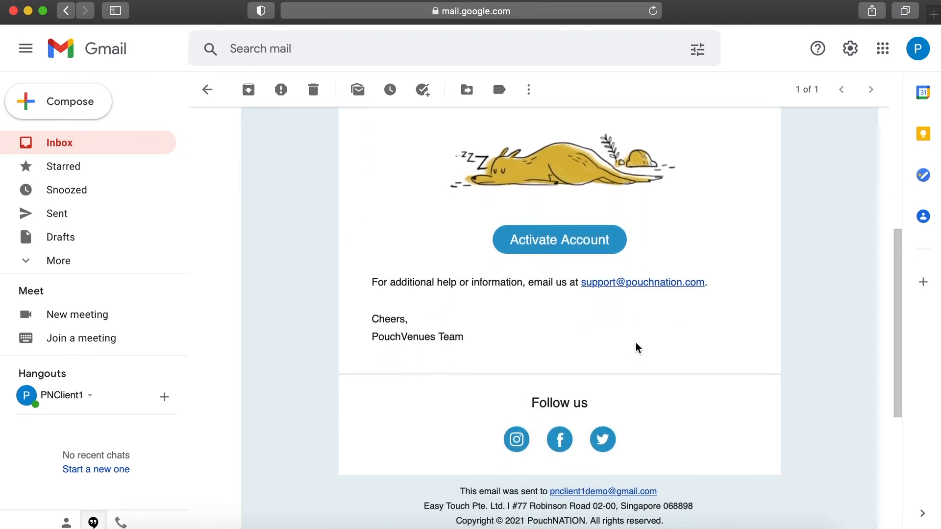
{"action": "left_click", "coordinate": [559, 240]}
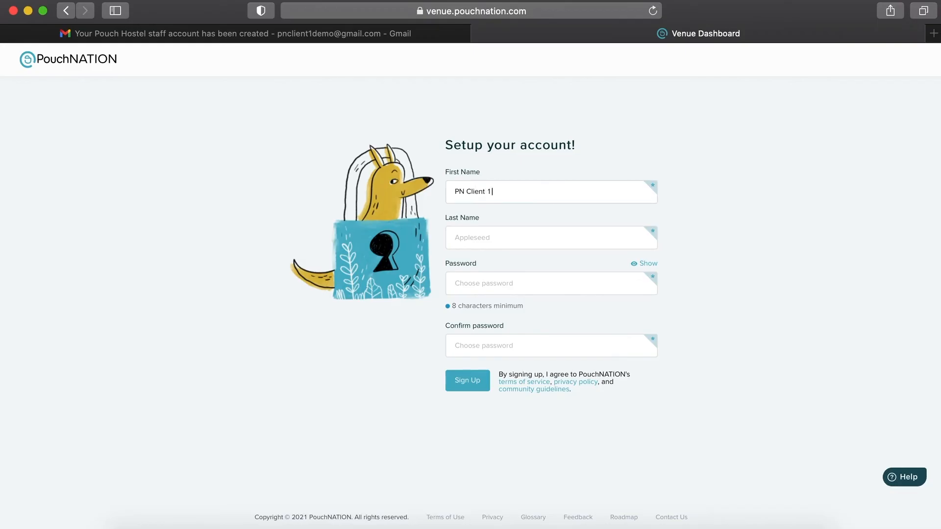
{"action": "left_click", "coordinate": [467, 380]}
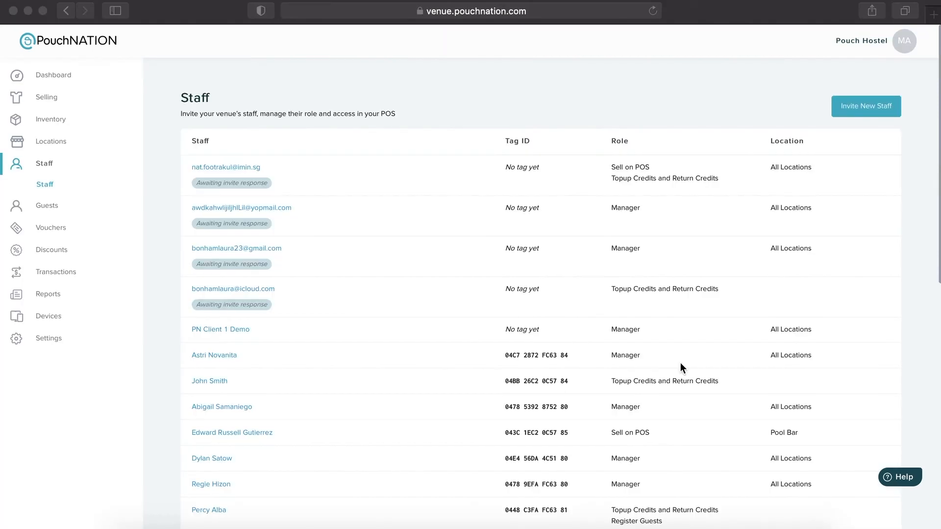
Step: Open PN Client 1 Demo's staff details and add the Sell on POS role
{"action": "left_click", "coordinate": [220, 329]}
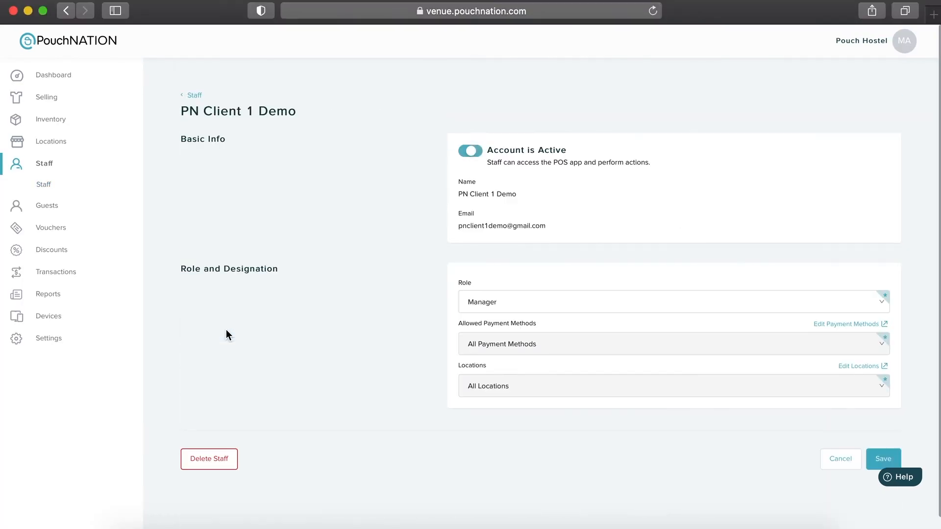
{"action": "left_click", "coordinate": [672, 301]}
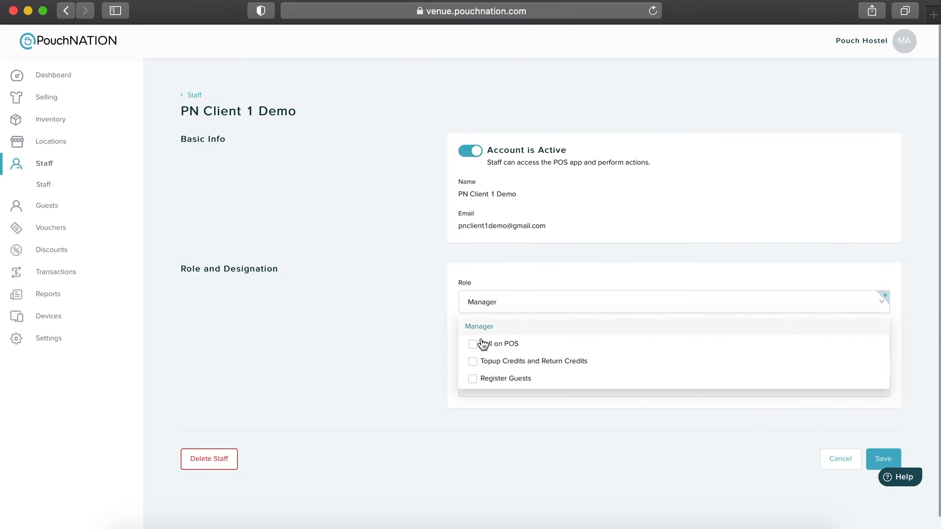
{"action": "left_click", "coordinate": [472, 344]}
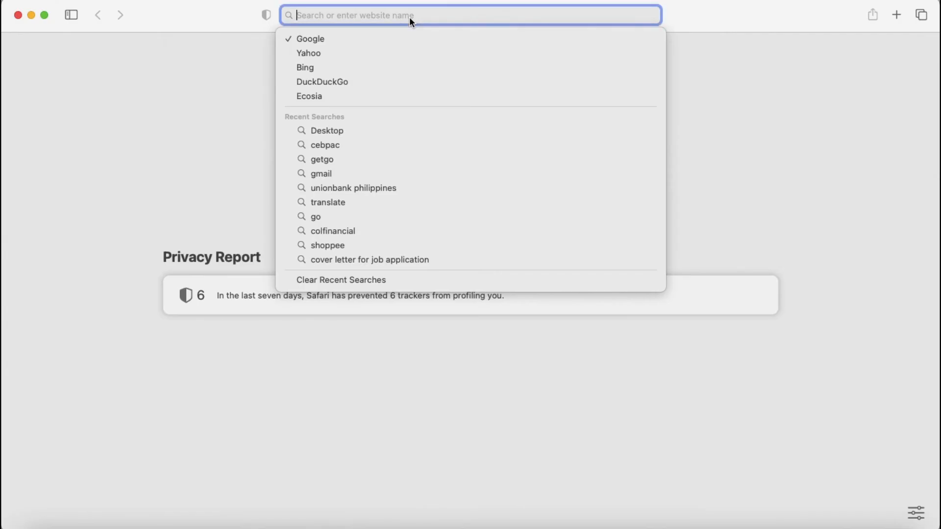
Step: Go to help.pouchnation.com and scroll down through the knowledge base articles
{"action": "type", "text": "help.pouchnation.com"}
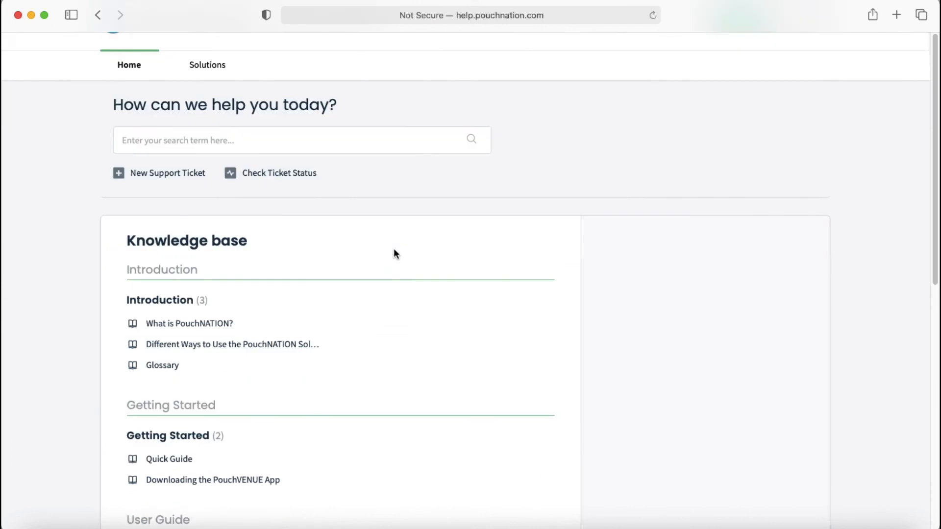
{"action": "scroll", "scroll_direction": "down", "scroll_amount": 3}
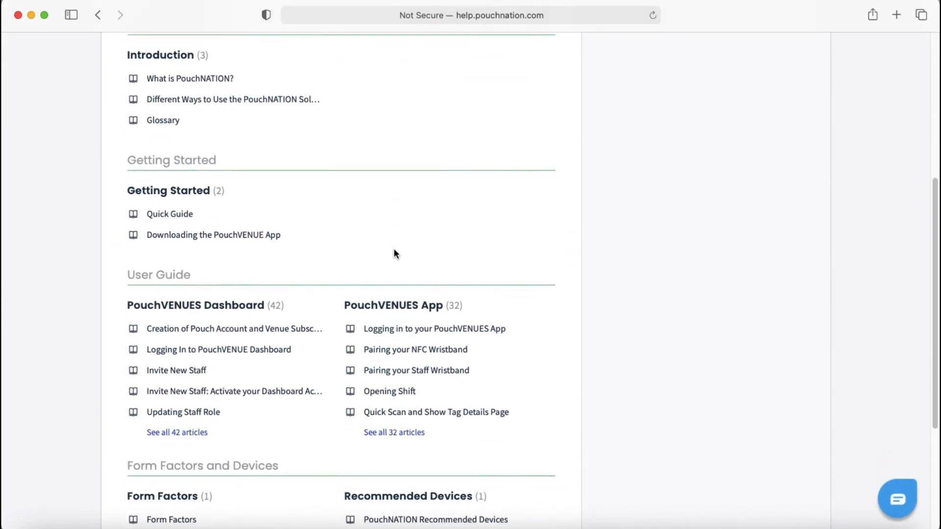
{"action": "scroll", "scroll_direction": "down", "scroll_amount": 3}
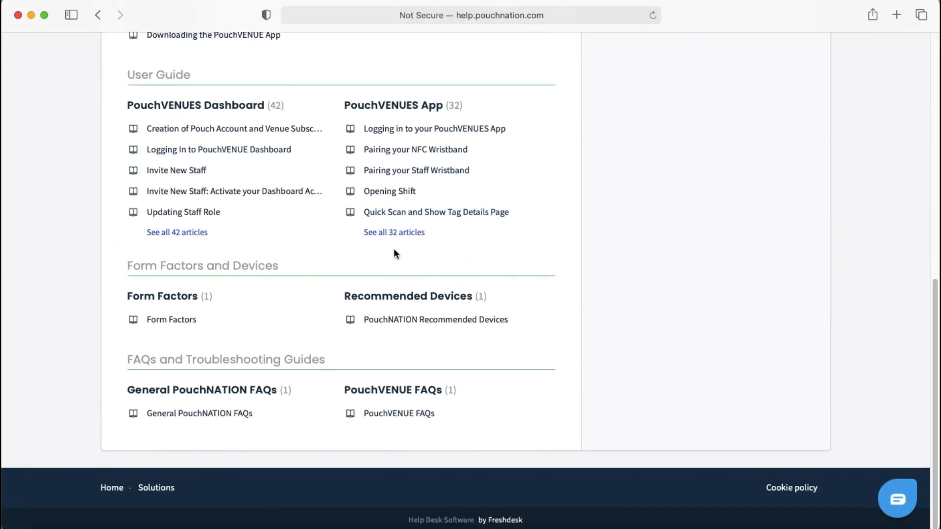